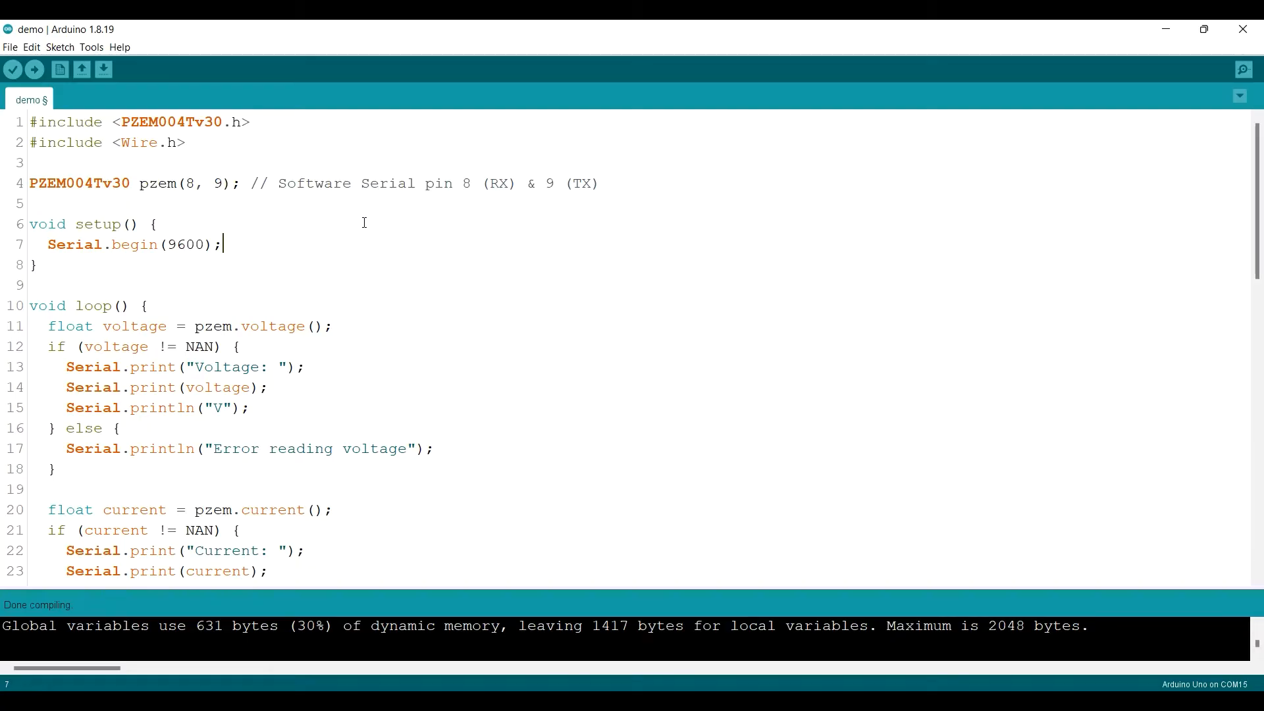
pyautogui.moveTo(190, 143)
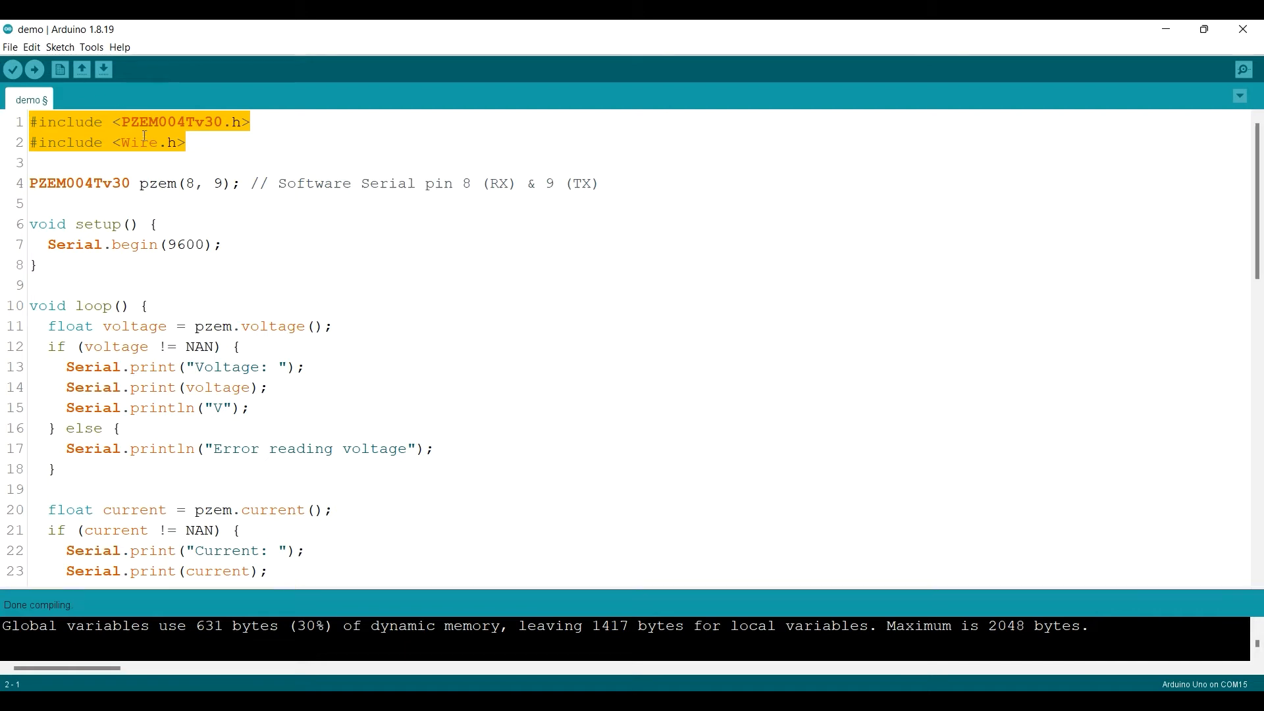
# - Highlight the software serial pin numbers and the voltage, current and energy reading calls
pyautogui.click(189, 183)
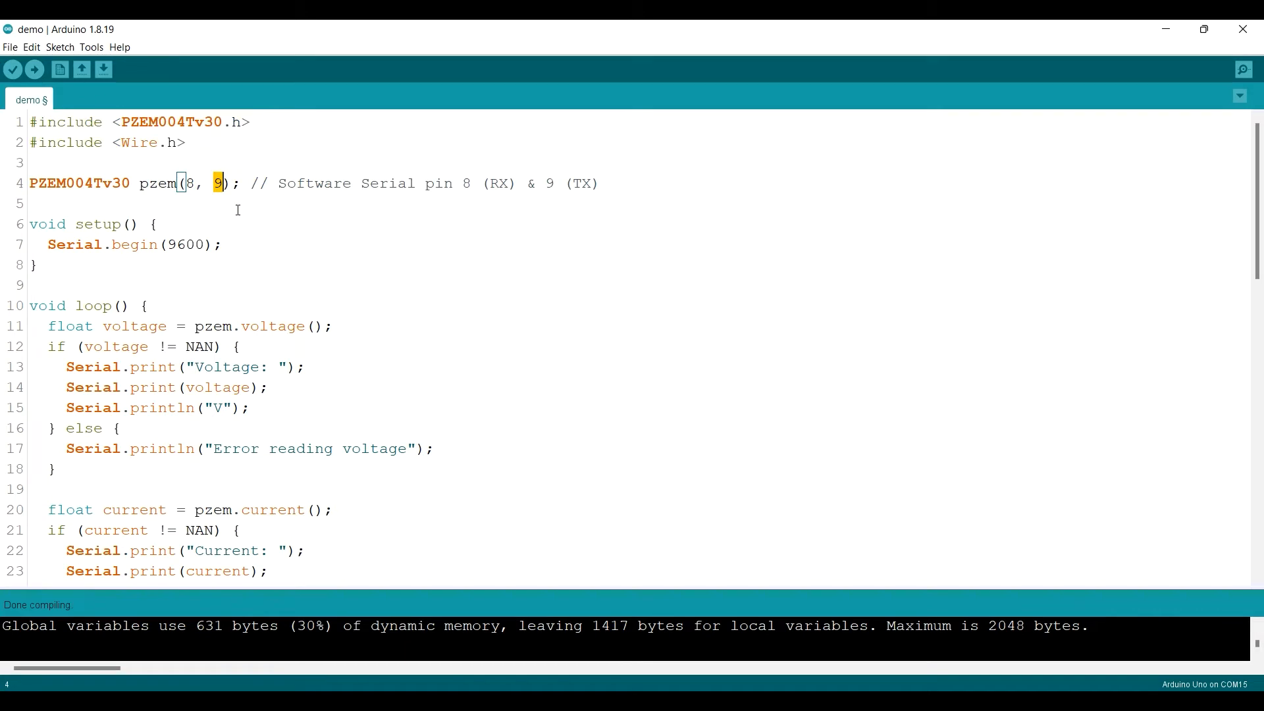
pyautogui.doubleClick(71, 245)
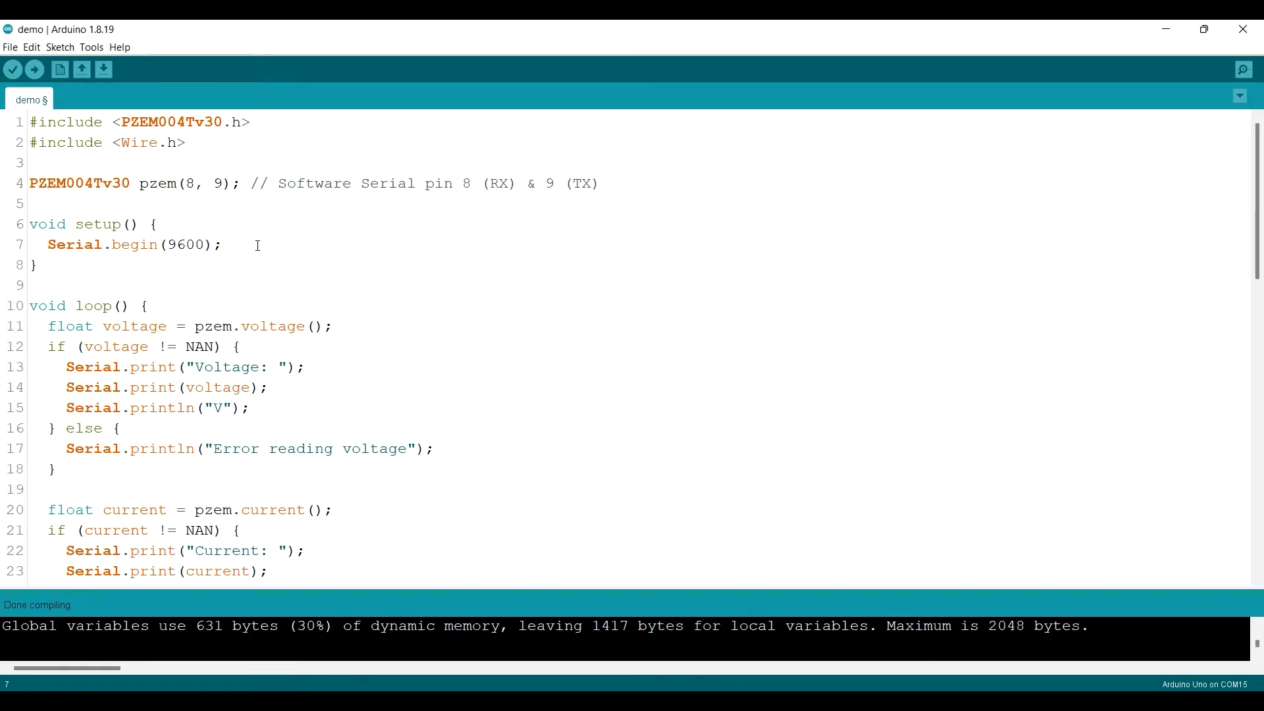
pyautogui.scroll(-3)
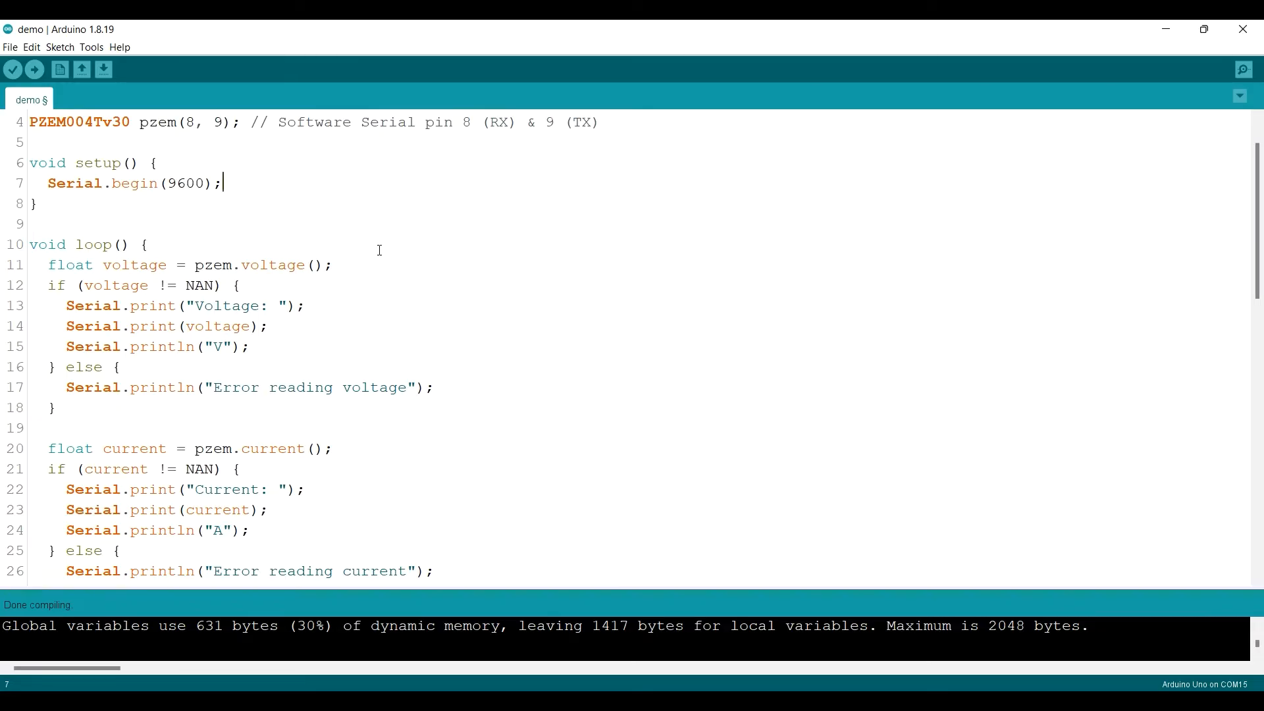
pyautogui.moveTo(198, 266)
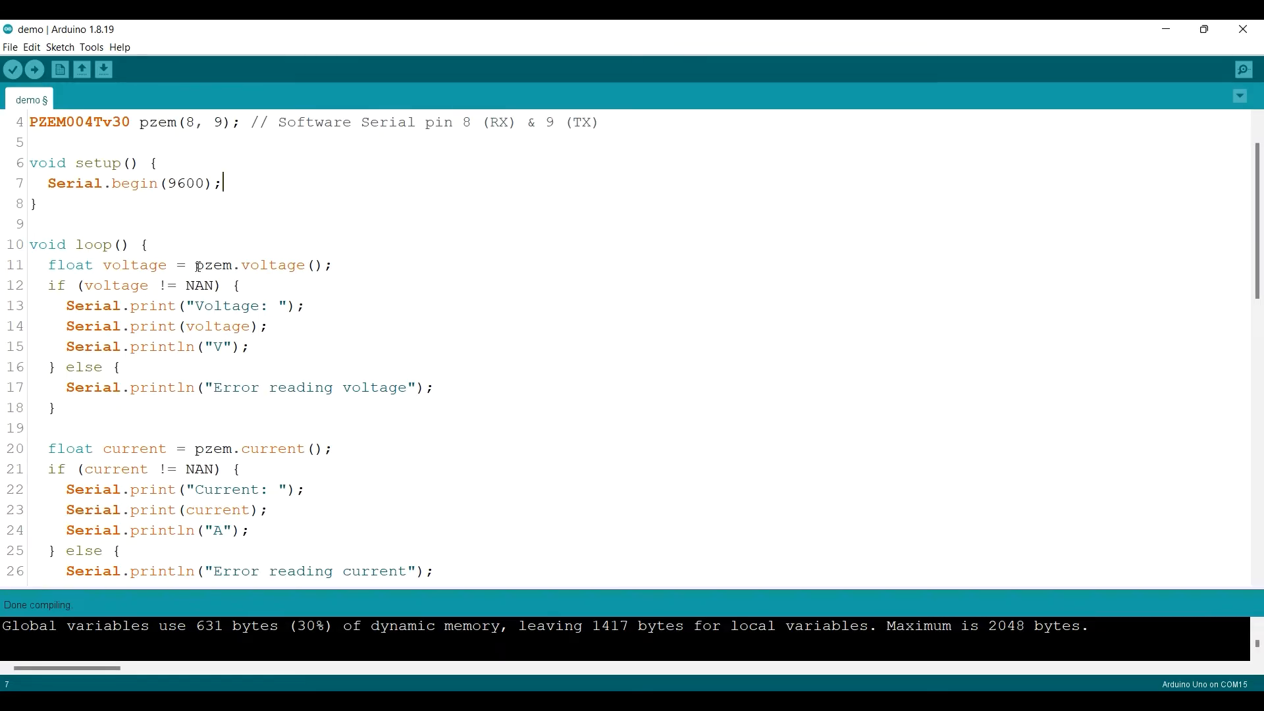
pyautogui.doubleClick(212, 265)
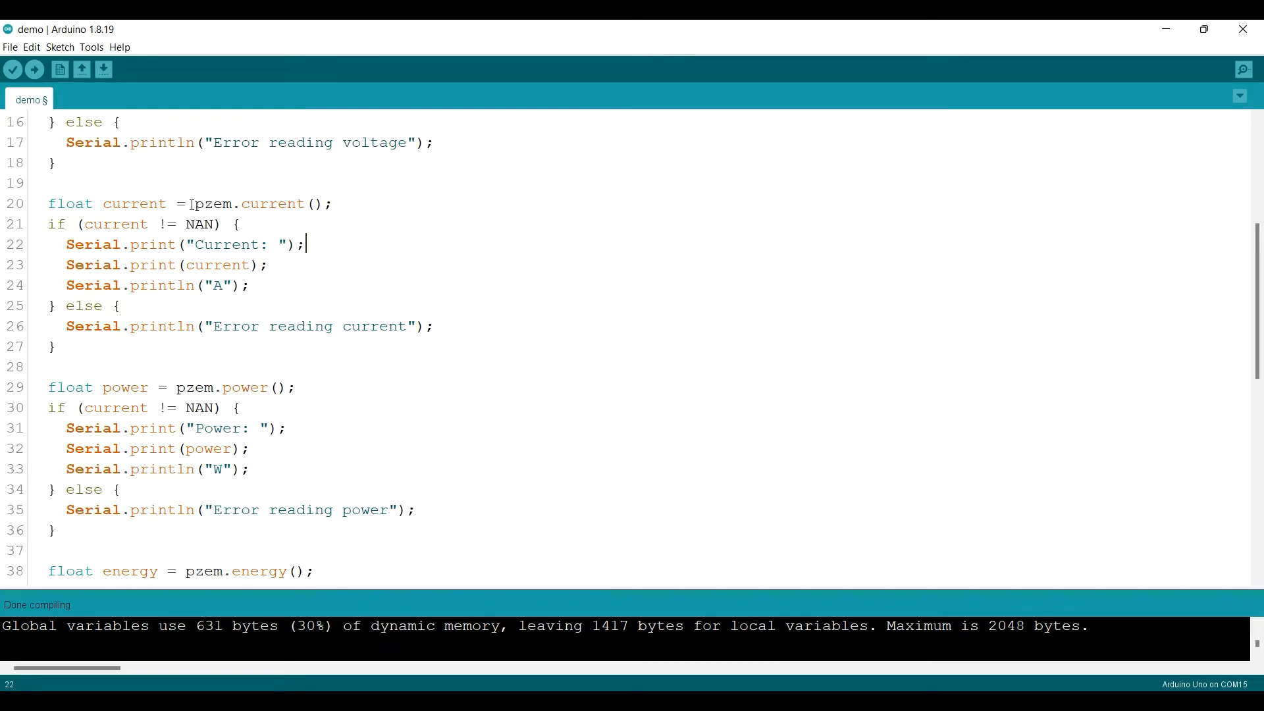
pyautogui.doubleClick(212, 203)
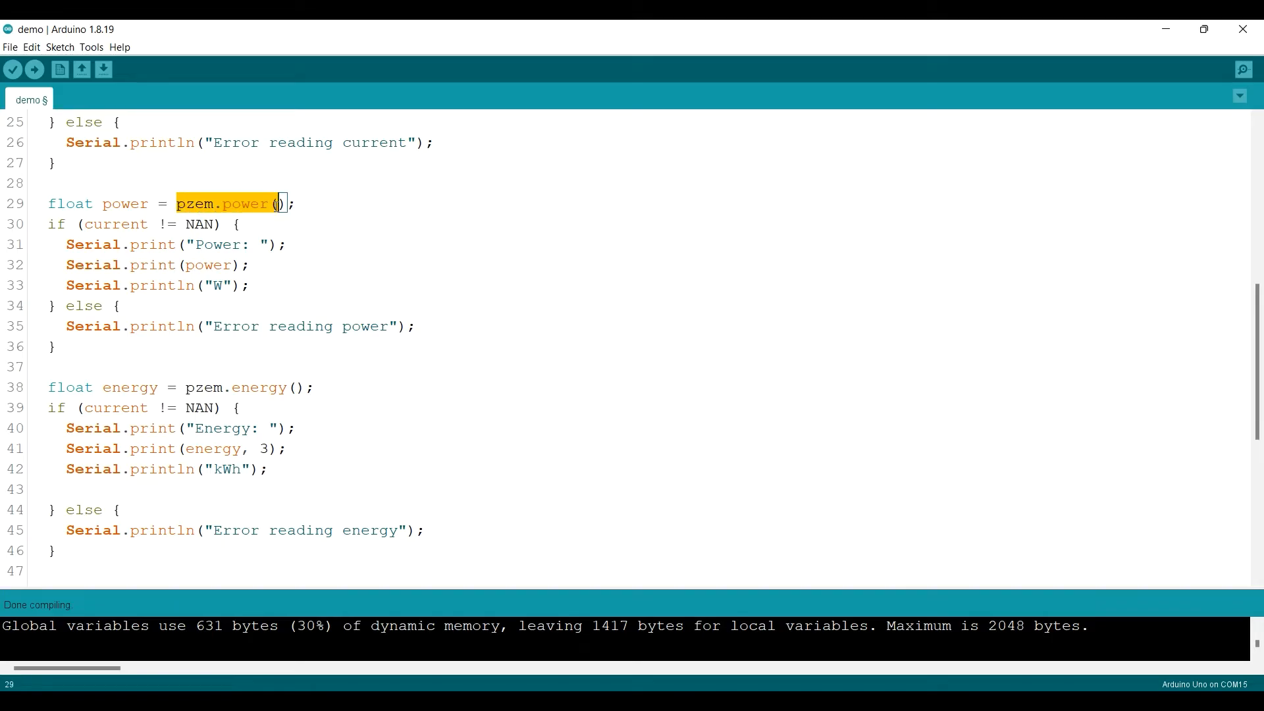
pyautogui.scroll(-3)
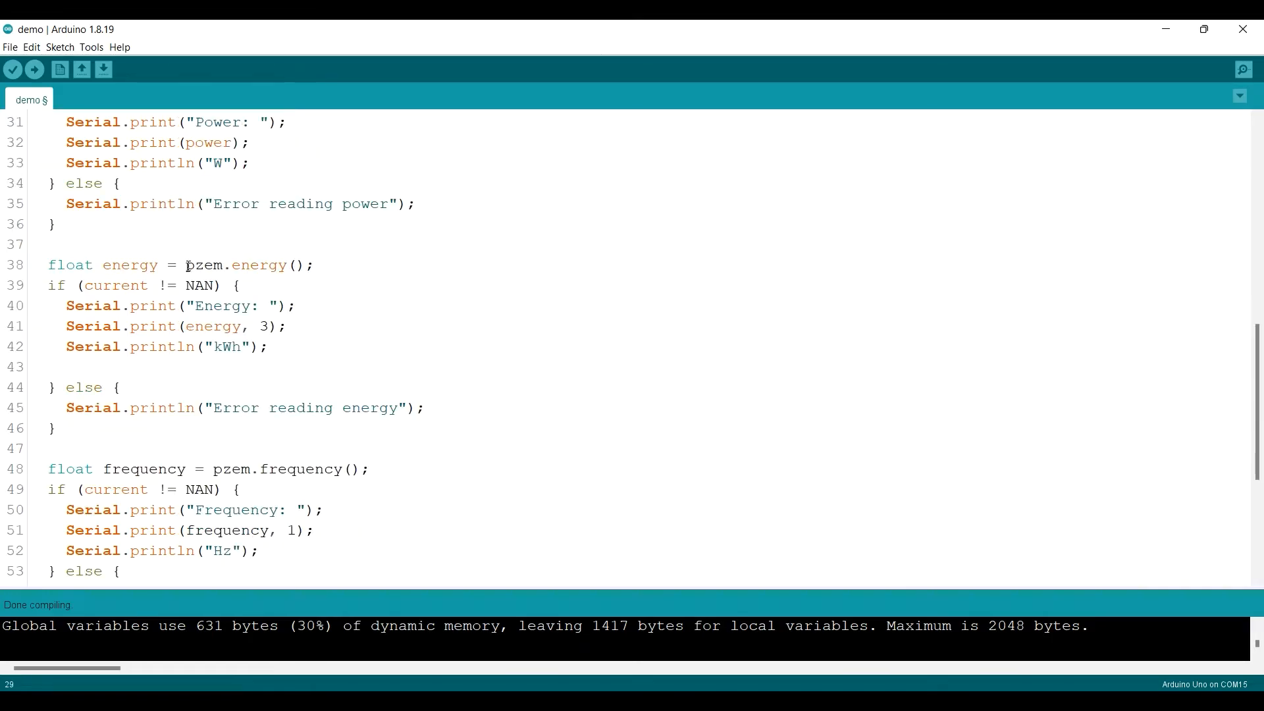
pyautogui.doubleClick(271, 285)
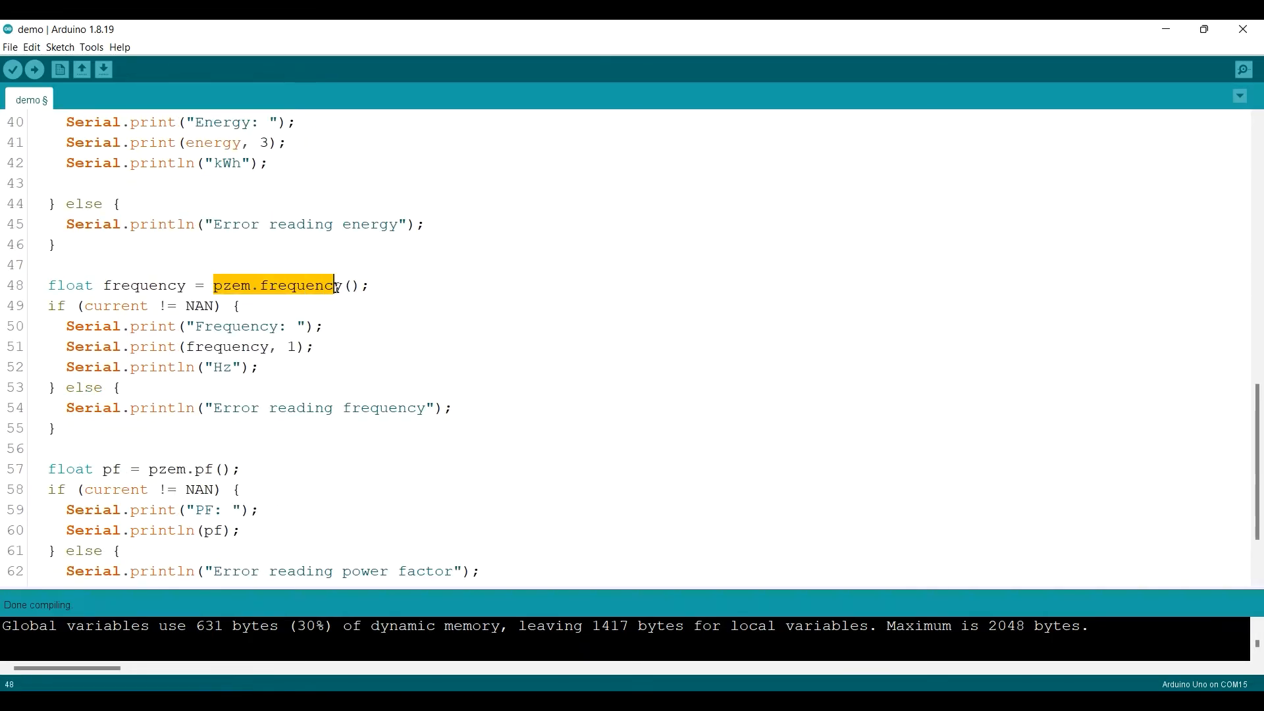
pyautogui.scroll(-3)
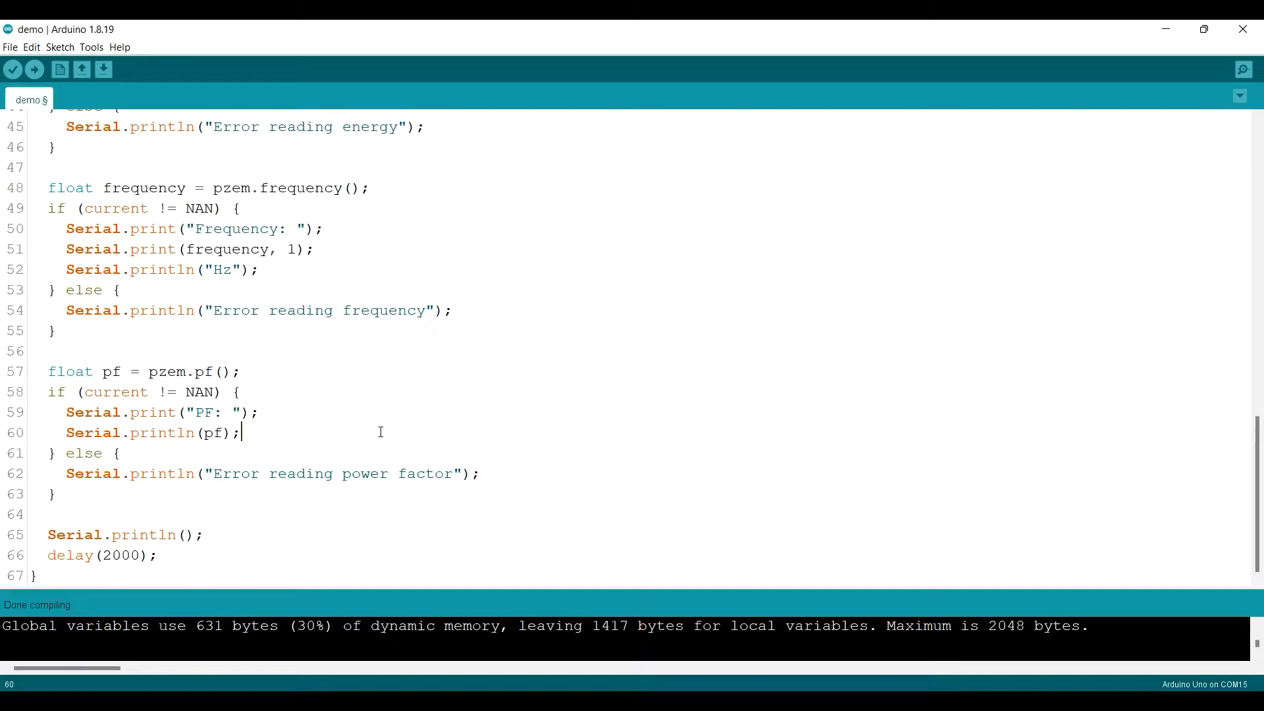
pyautogui.click(1244, 69)
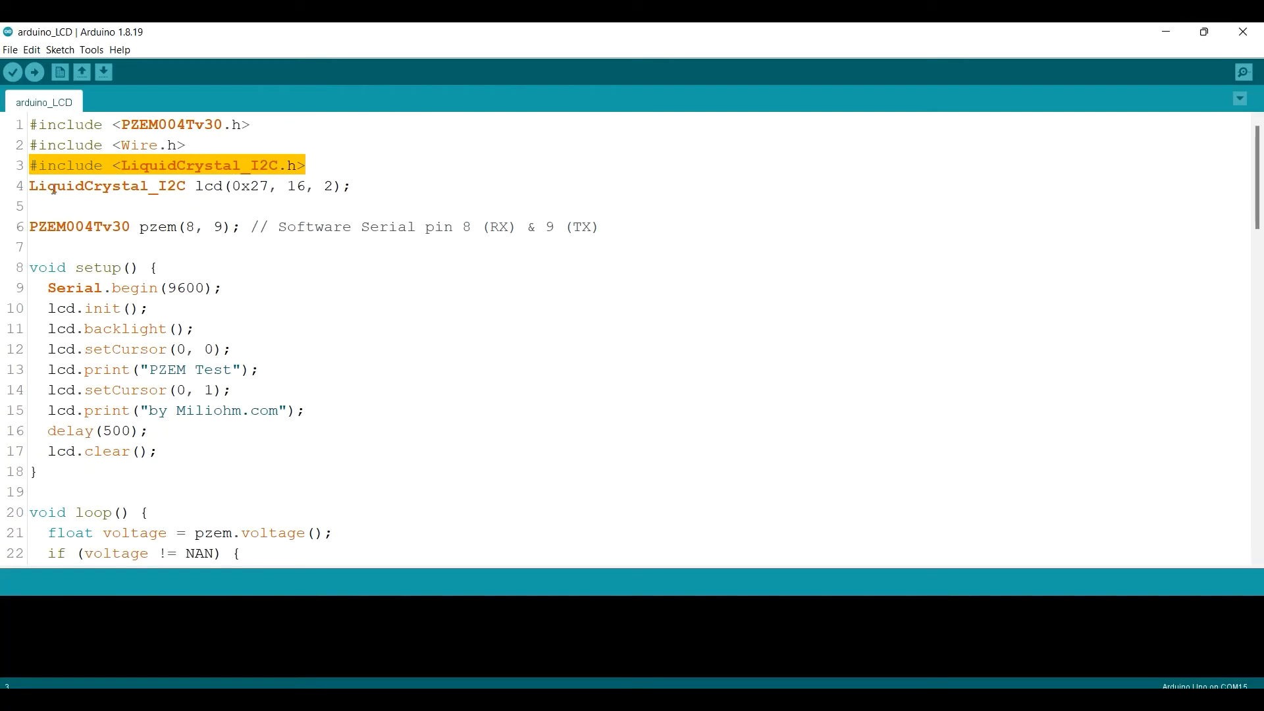
# - Mark the LCD address and size settings, then replace the PZEM pins with D3 and D4
pyautogui.click(238, 185)
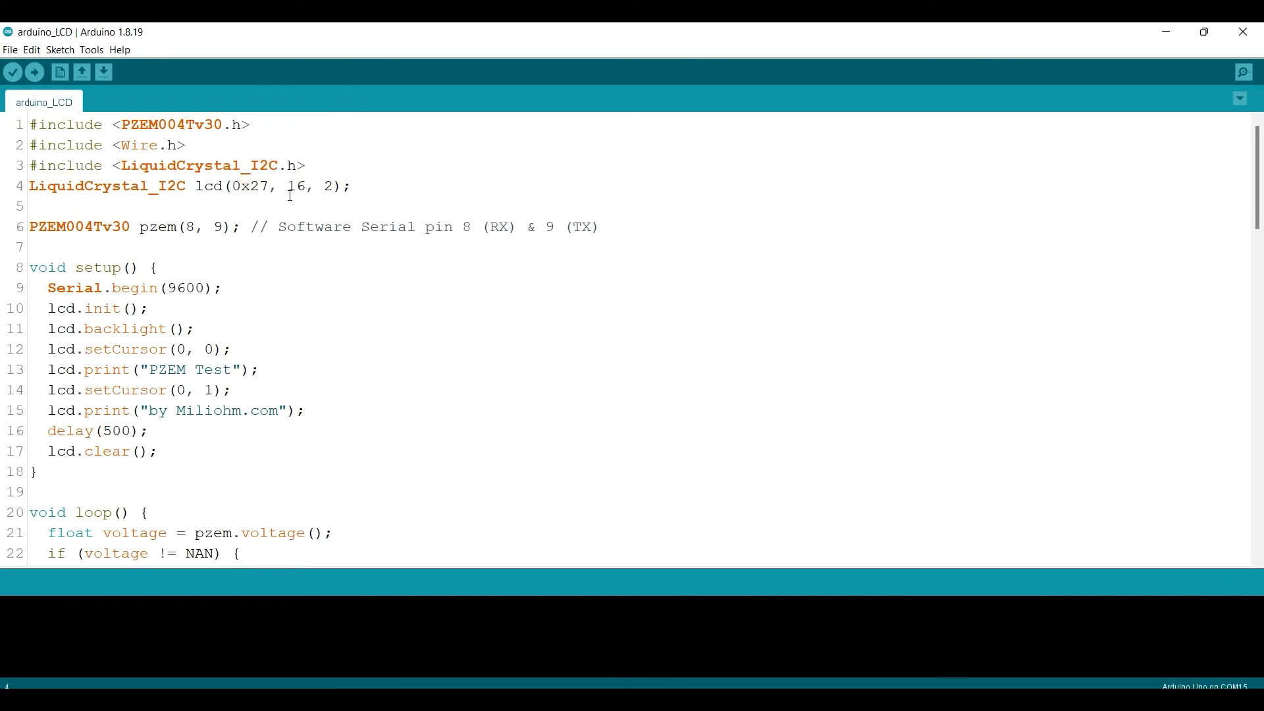
pyautogui.moveTo(282, 187); pyautogui.dragTo(341, 186)
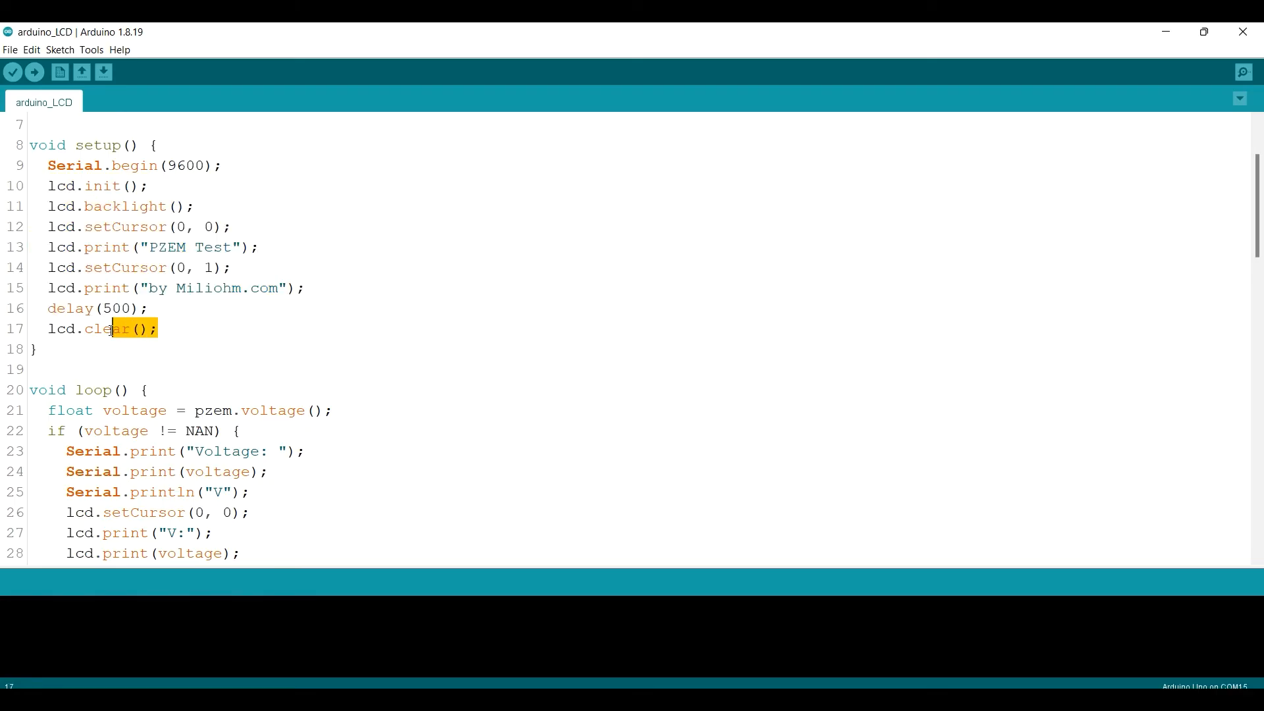
pyautogui.scroll(-3)
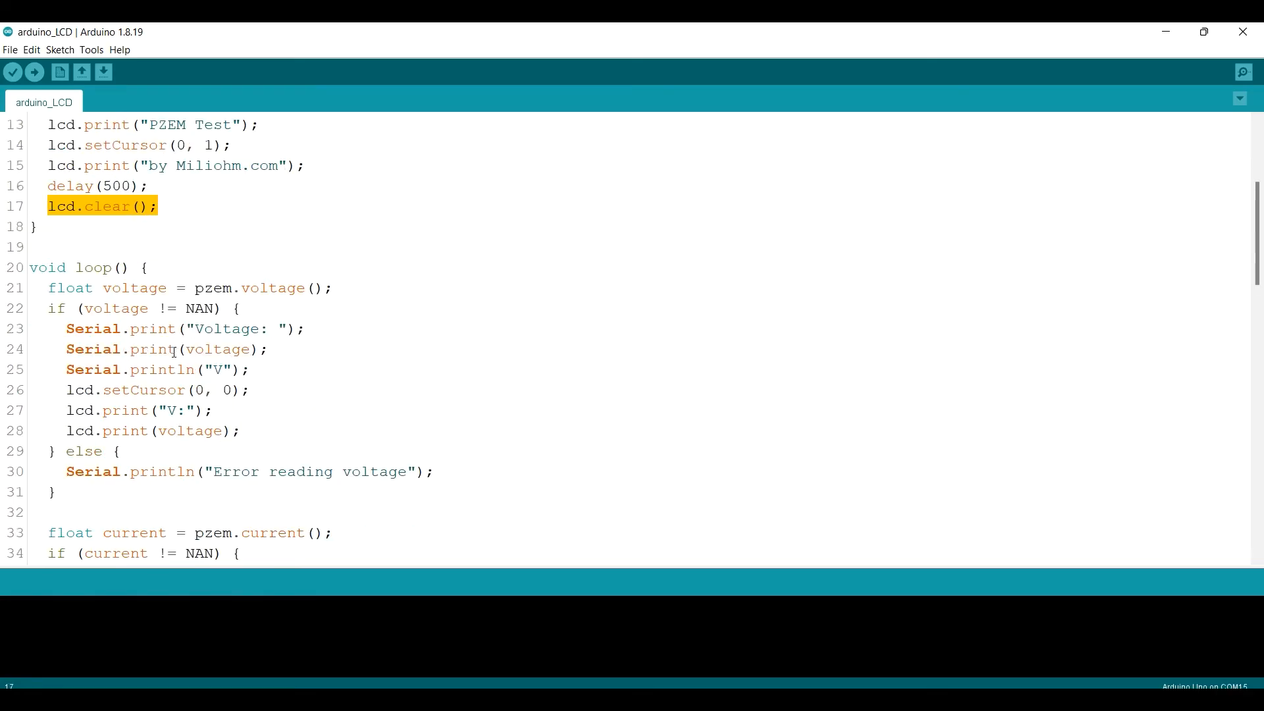
pyautogui.scroll(-3)
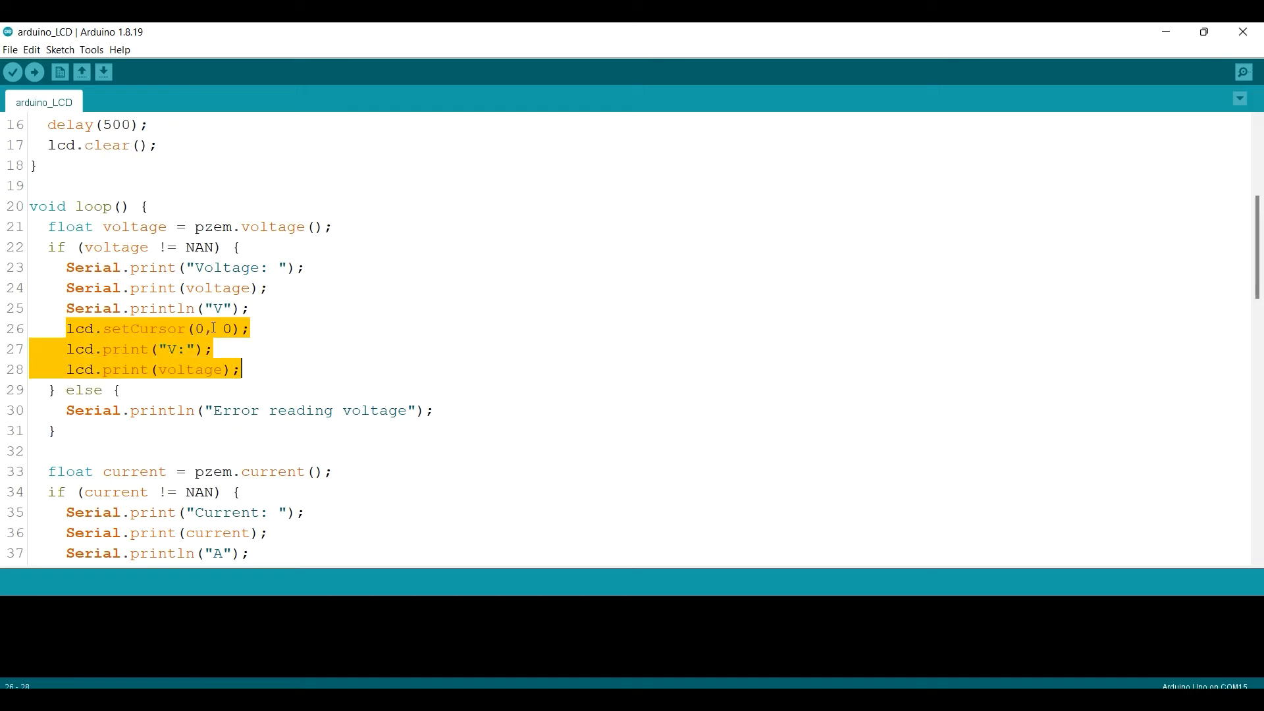
pyautogui.scroll(-3)
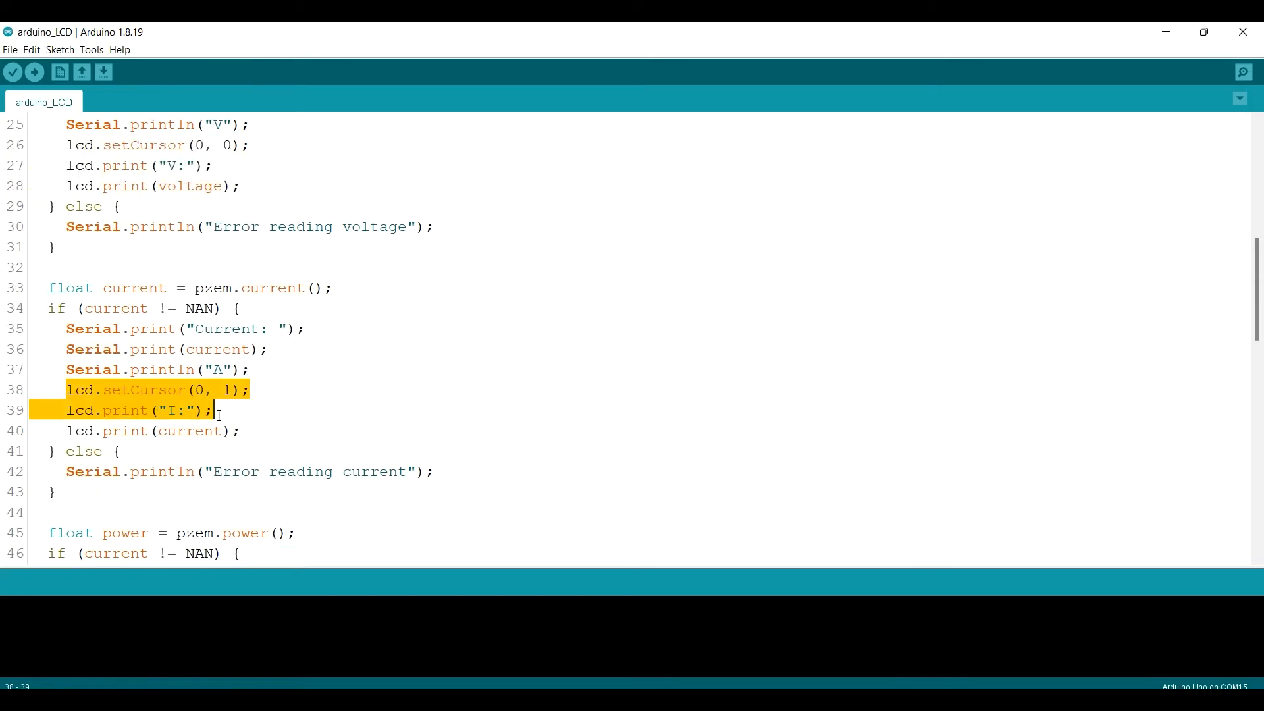
pyautogui.scroll(-3)
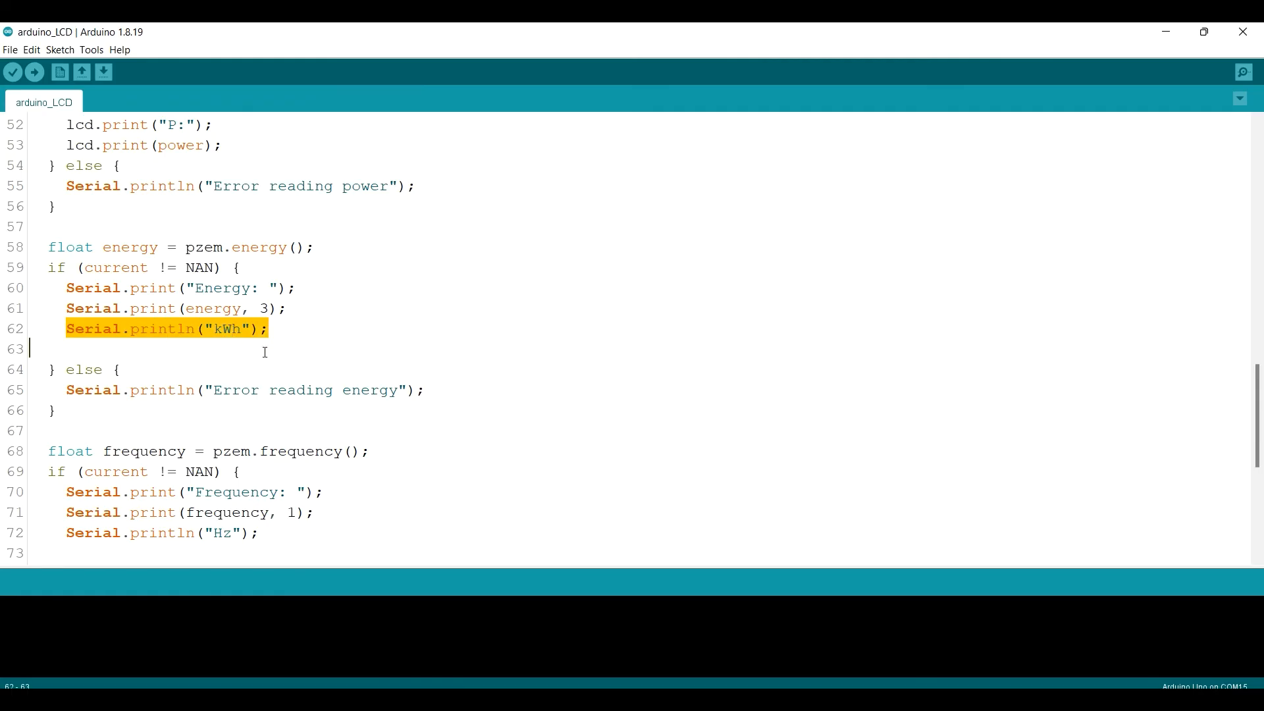
pyautogui.scroll(-3)
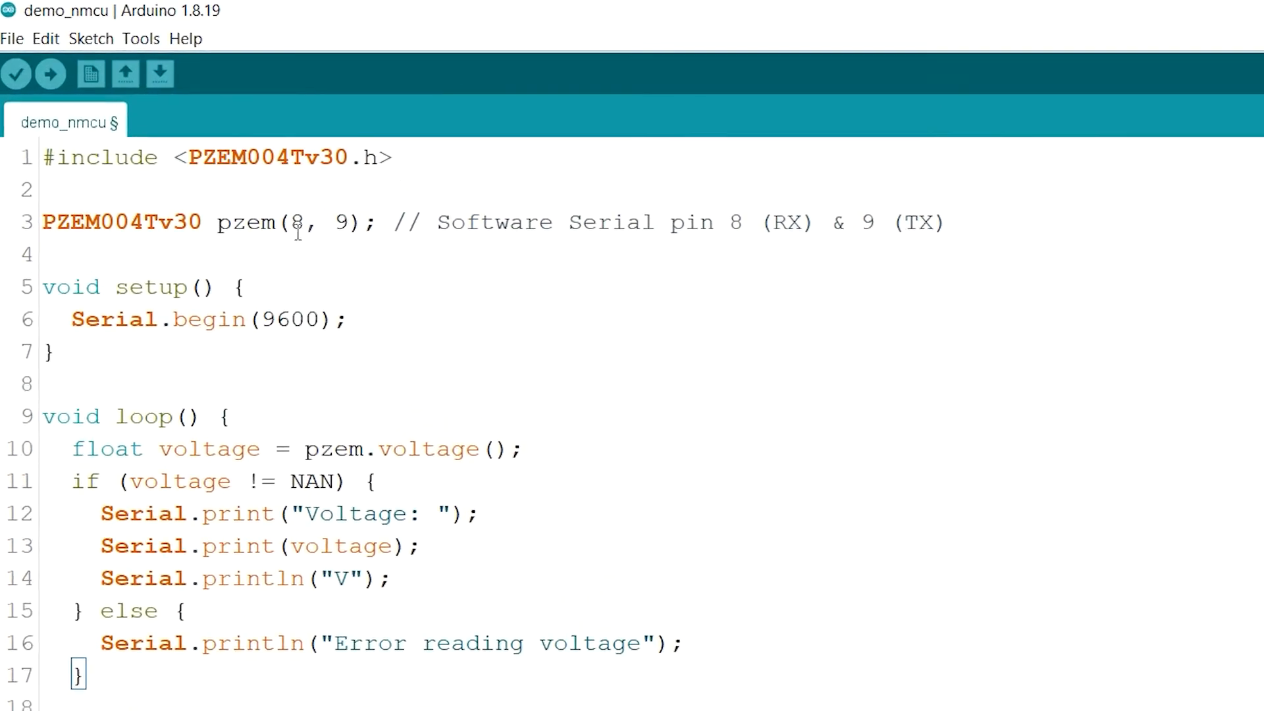
pyautogui.write('D3')
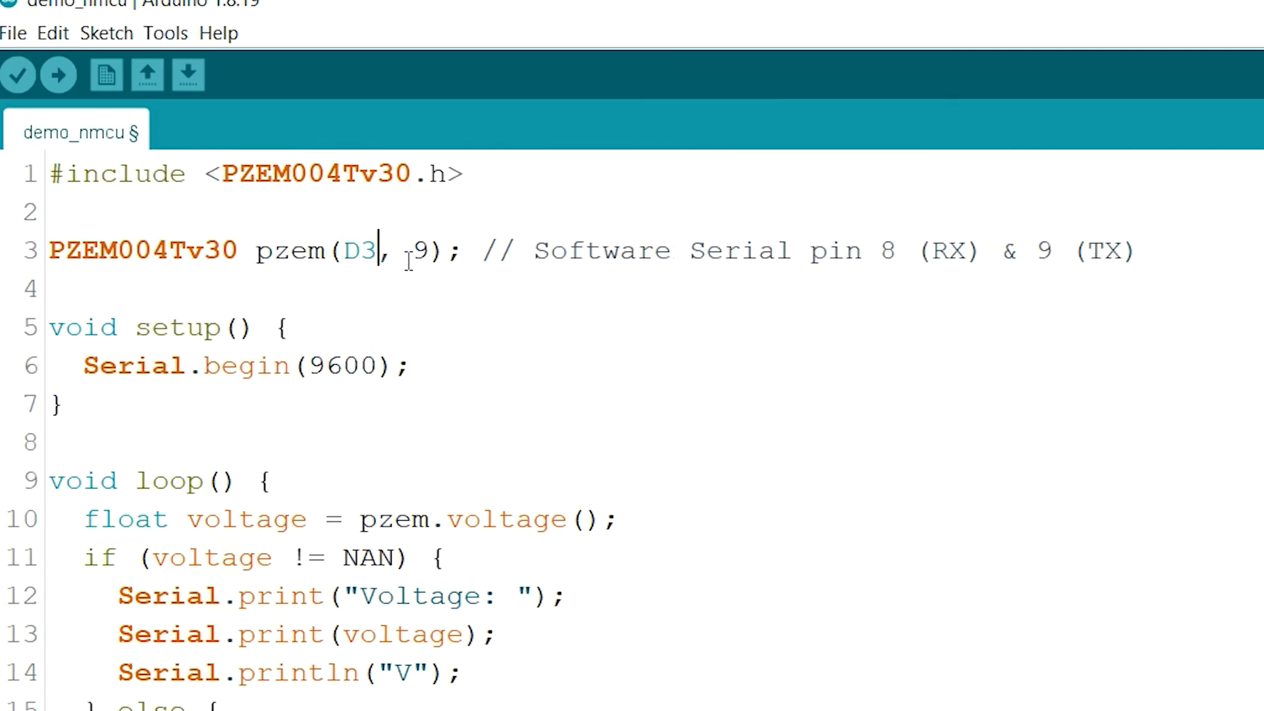
pyautogui.write('D4')
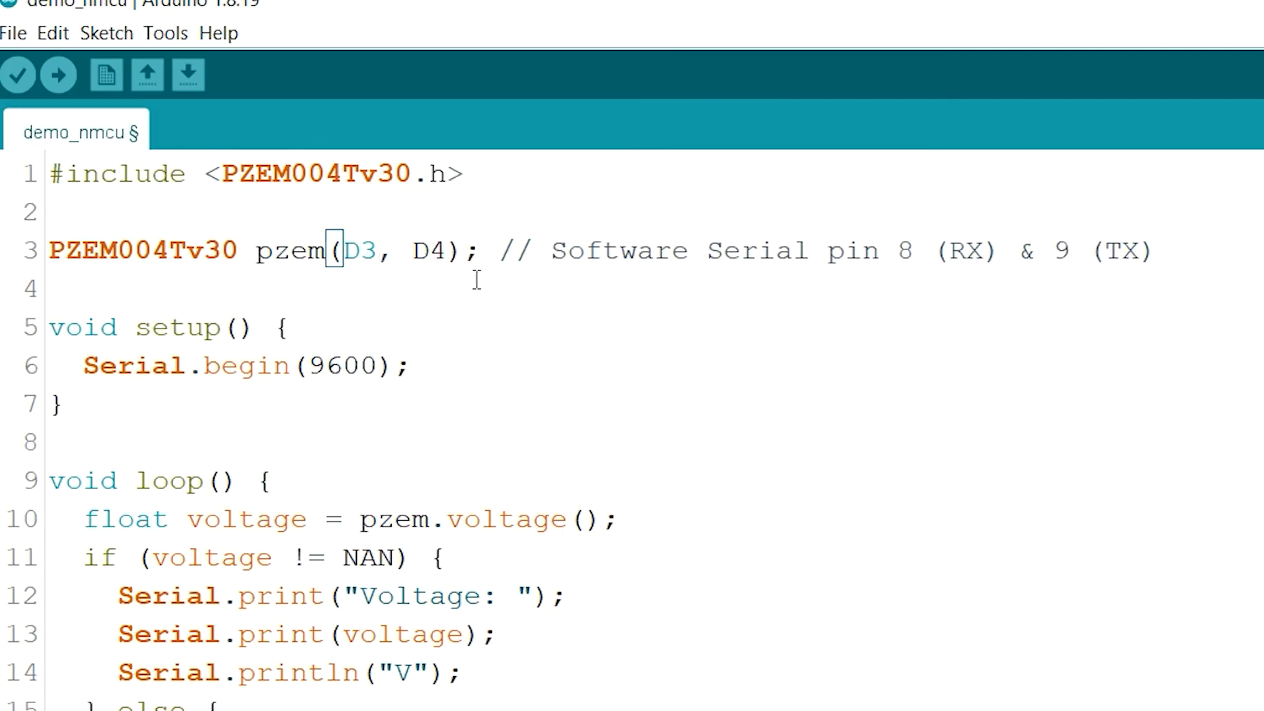